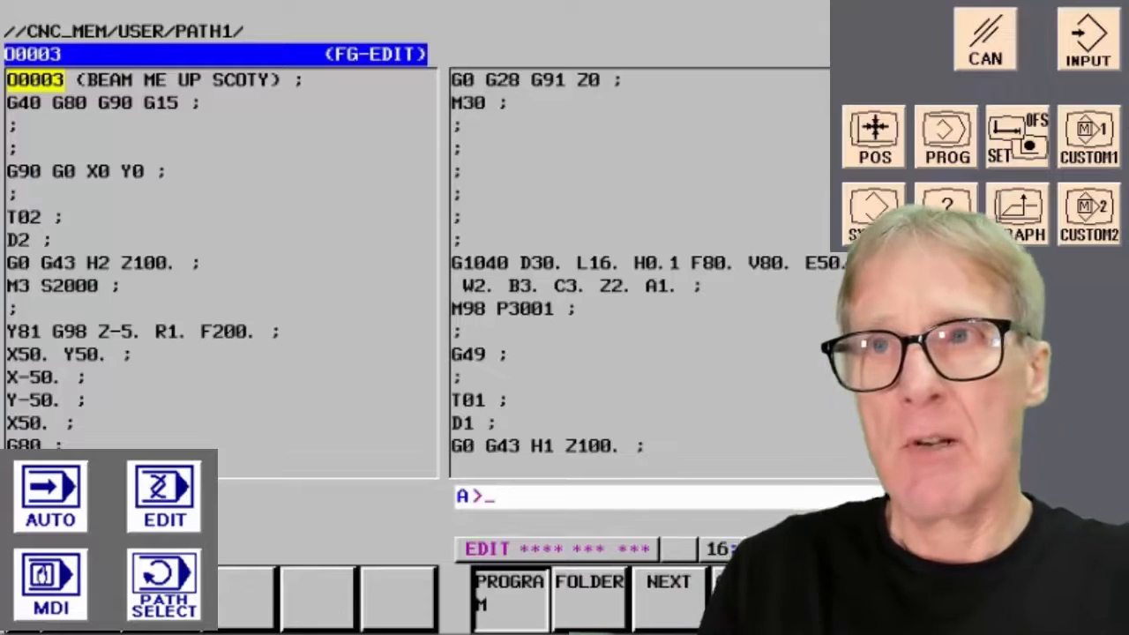
- Show the memory folder listing with programs ONE and O9000 and its file operations
{"action": "left_click", "coordinate": [589, 591]}
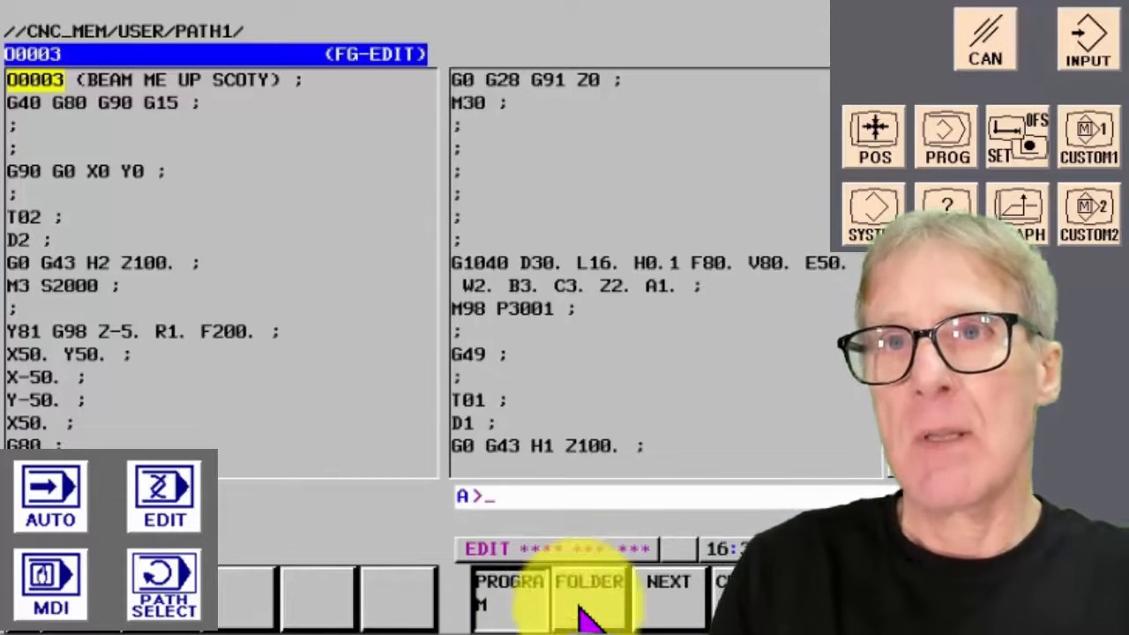
{"action": "left_click", "coordinate": [589, 591]}
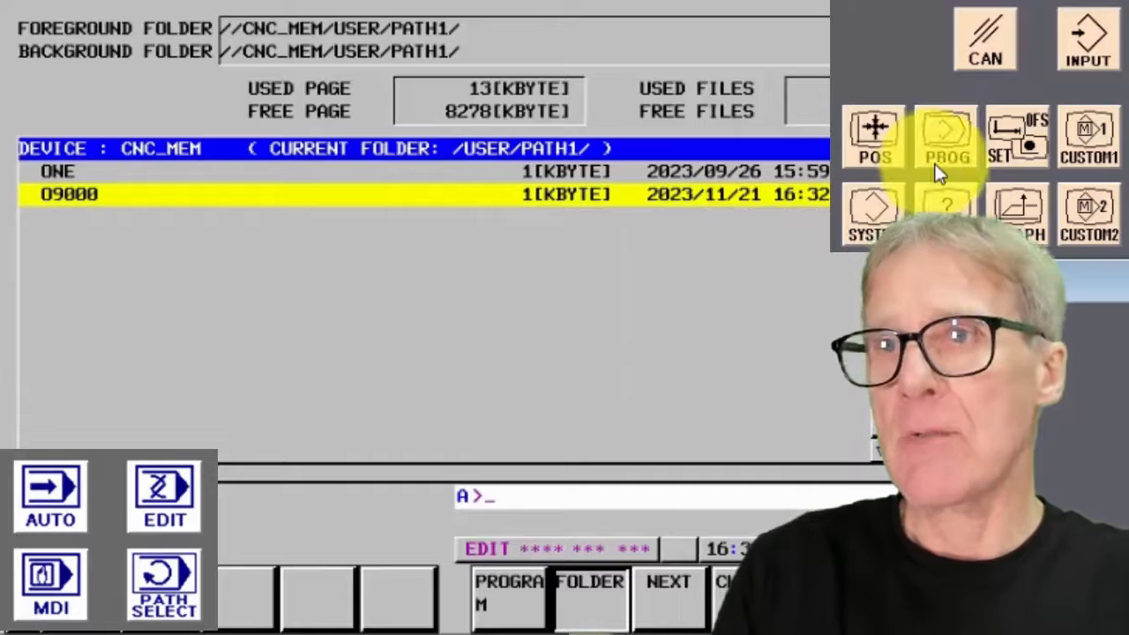
{"action": "left_click", "coordinate": [1087, 39]}
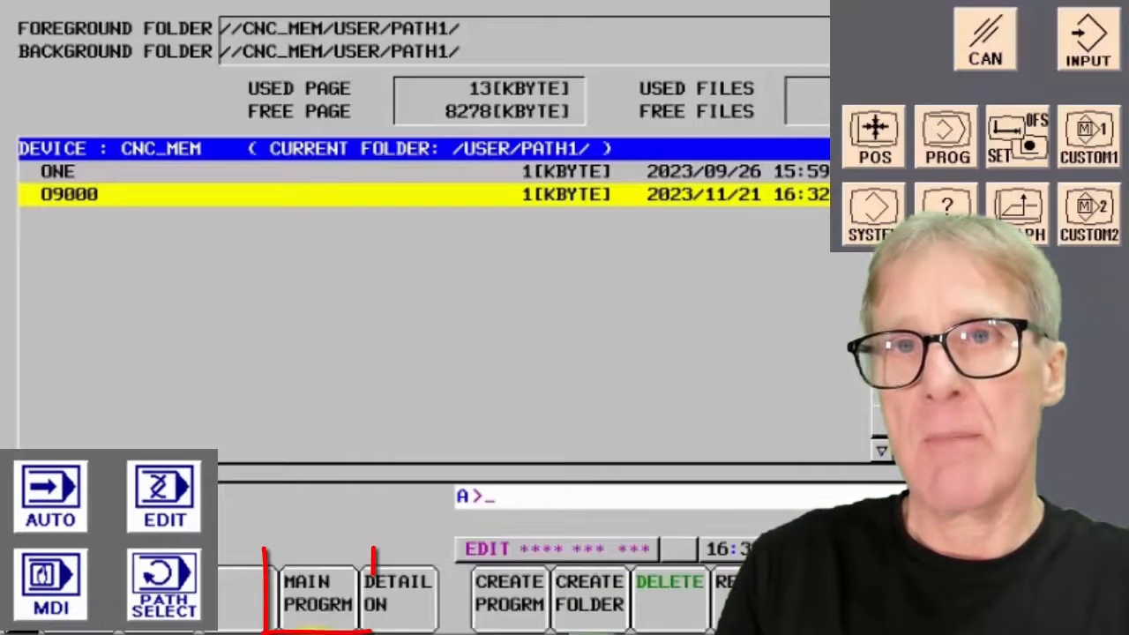
- Attempt to make O9000 the main program, then set ONE as main program instead
{"action": "left_click", "coordinate": [318, 591]}
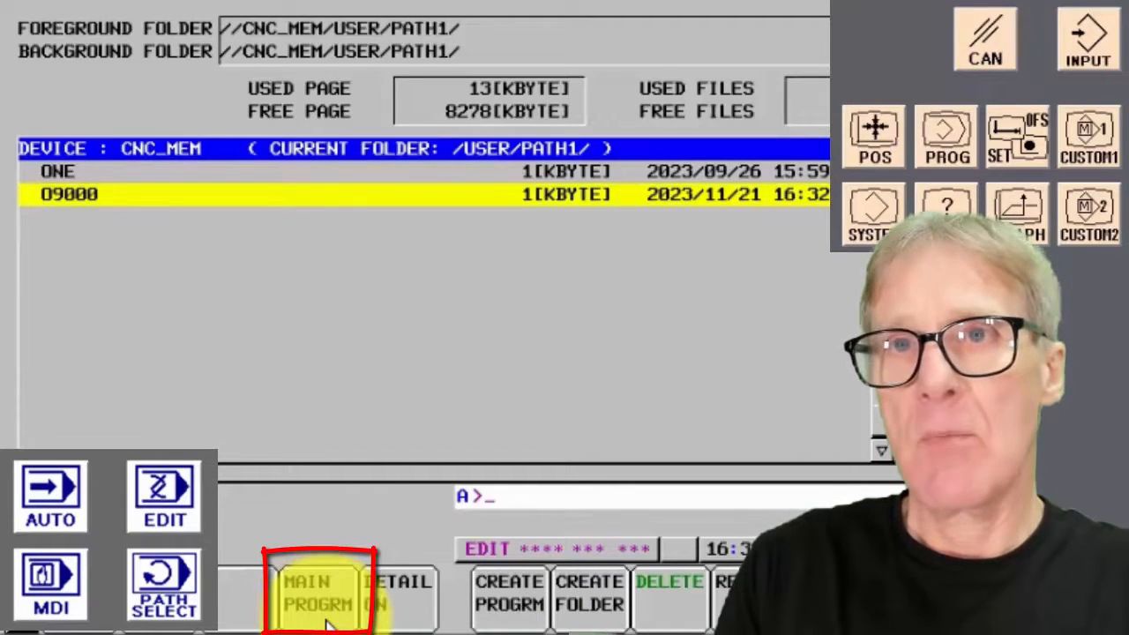
{"action": "left_click", "coordinate": [318, 593]}
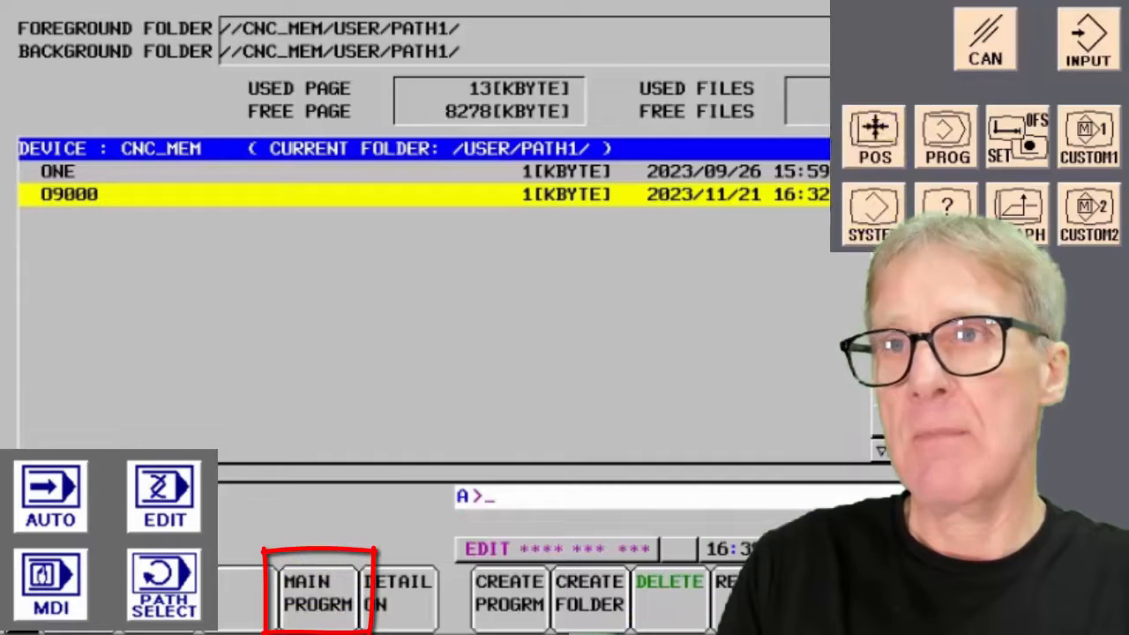
{"action": "left_click", "coordinate": [316, 593]}
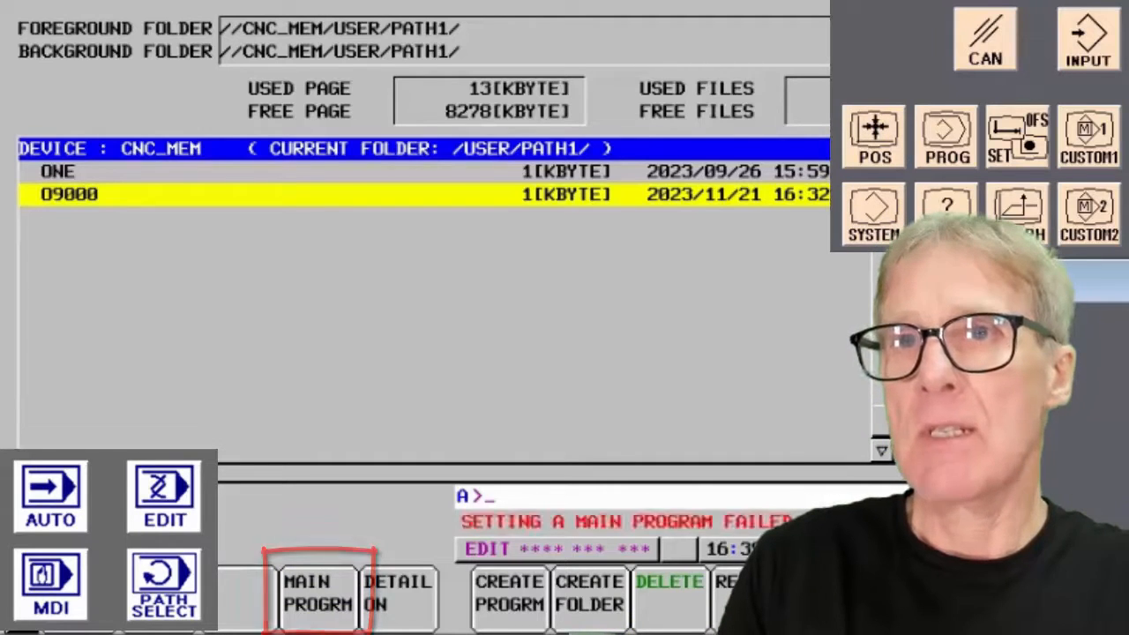
{"action": "left_click", "coordinate": [317, 593]}
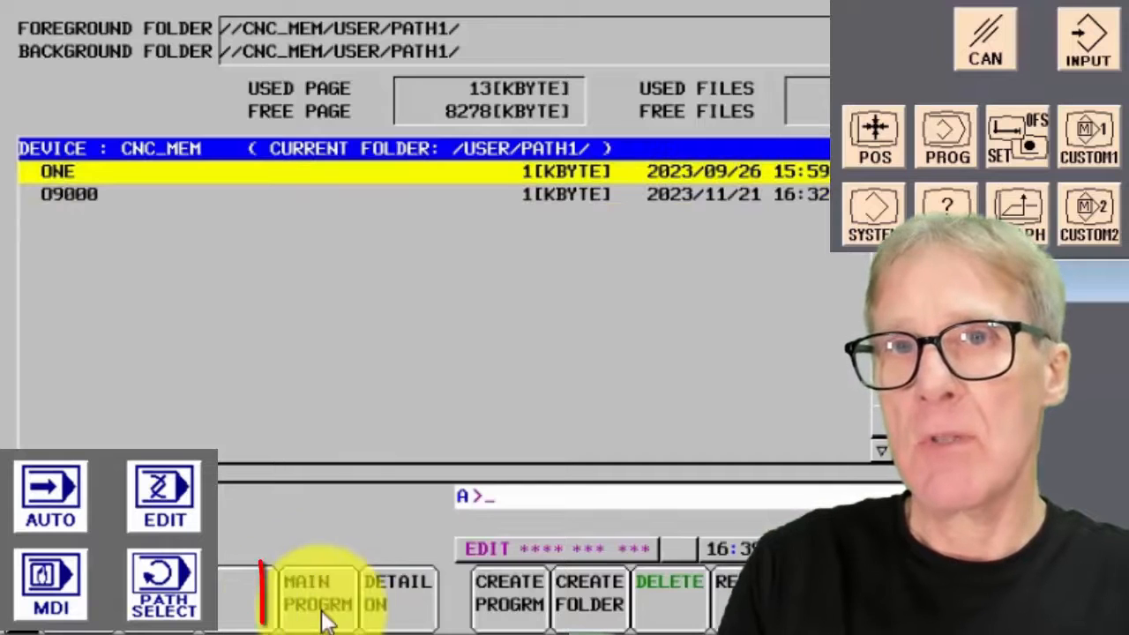
{"action": "left_click", "coordinate": [318, 598]}
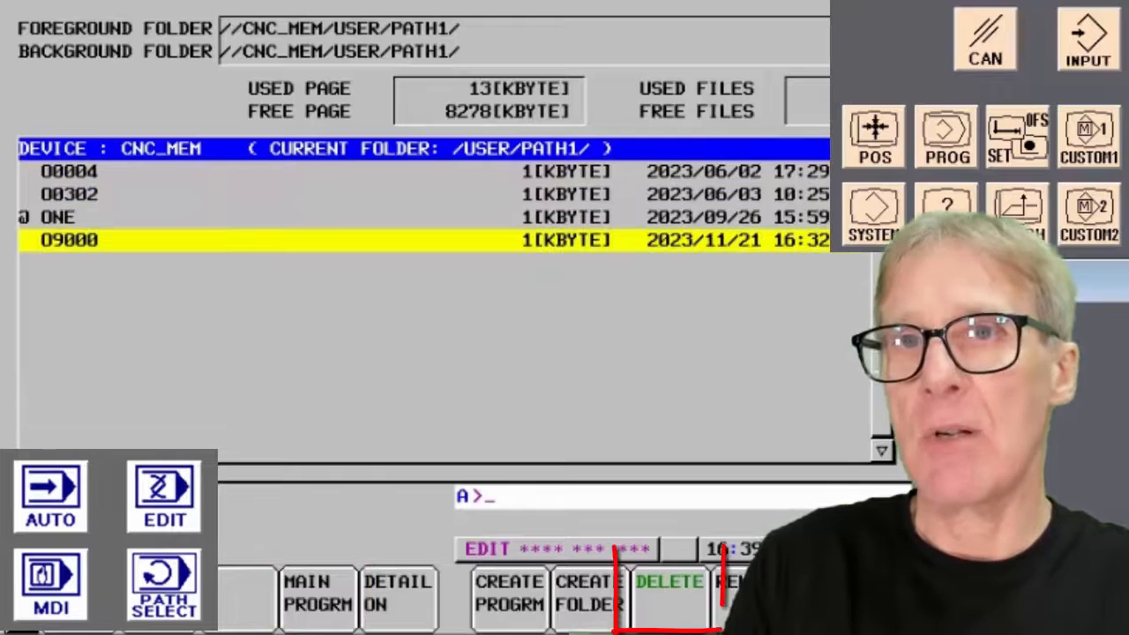
{"action": "left_click", "coordinate": [669, 582]}
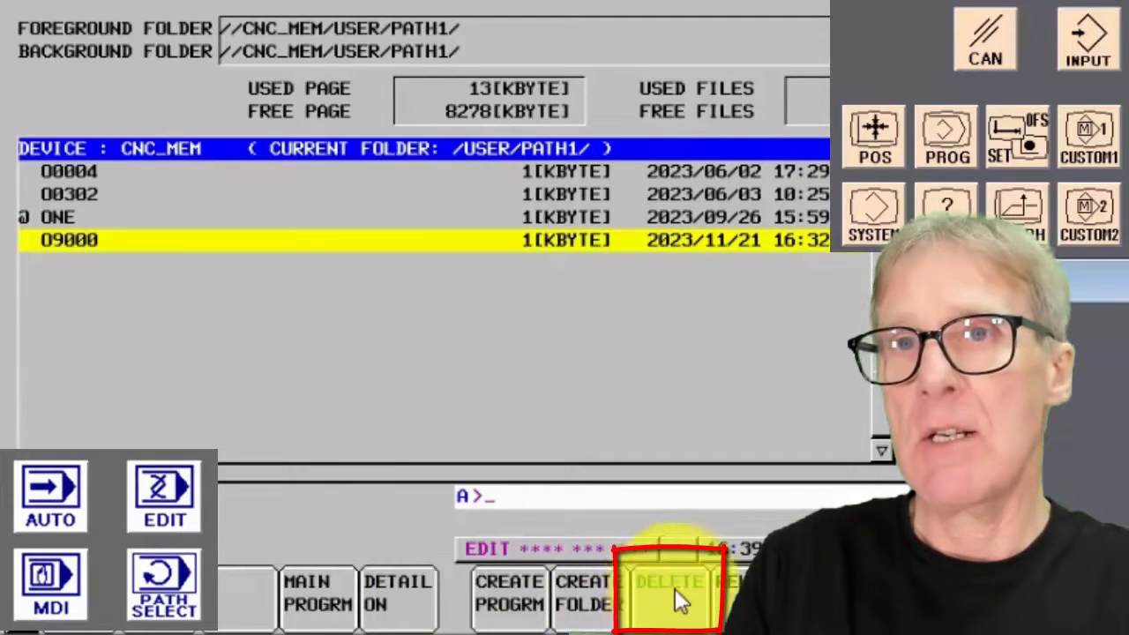
{"action": "left_click", "coordinate": [670, 590]}
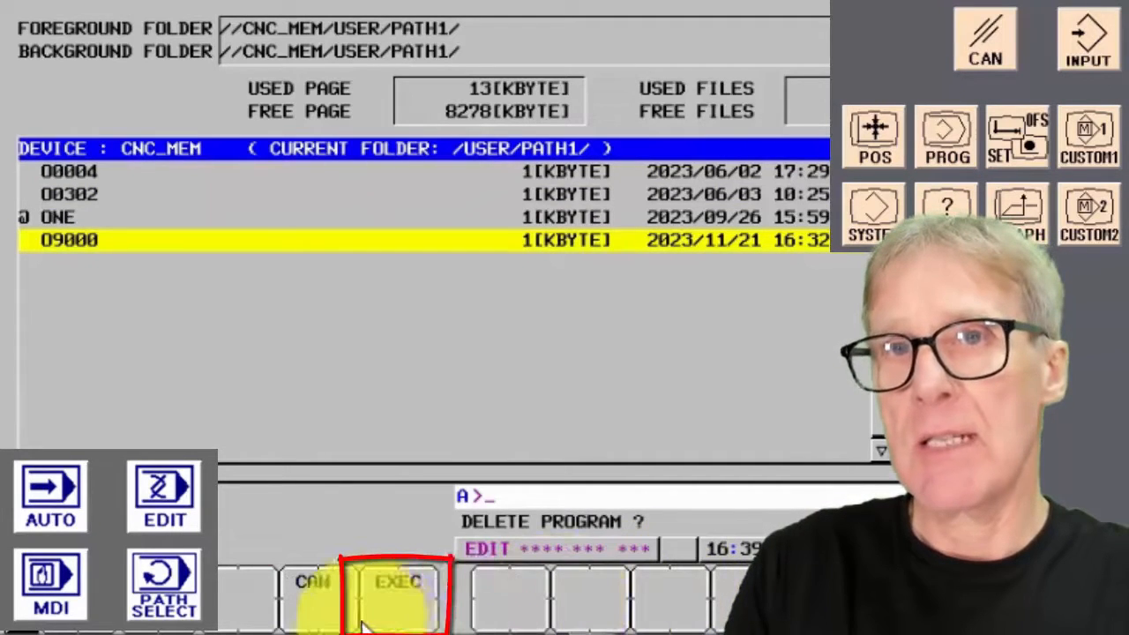
{"action": "left_click", "coordinate": [397, 591]}
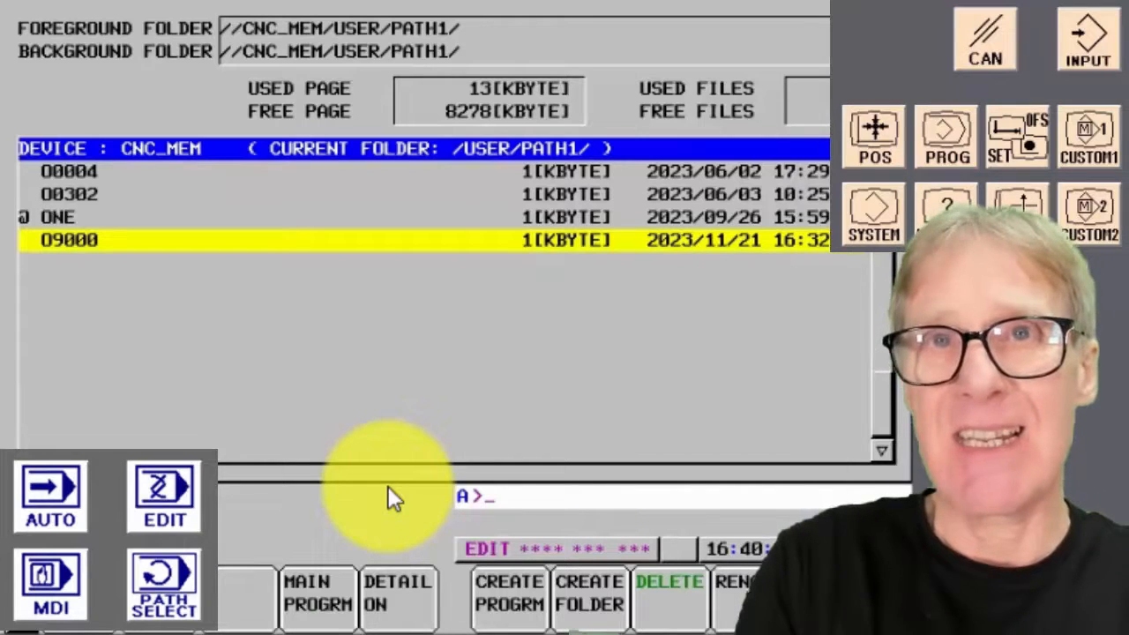
{"action": "left_click", "coordinate": [670, 582]}
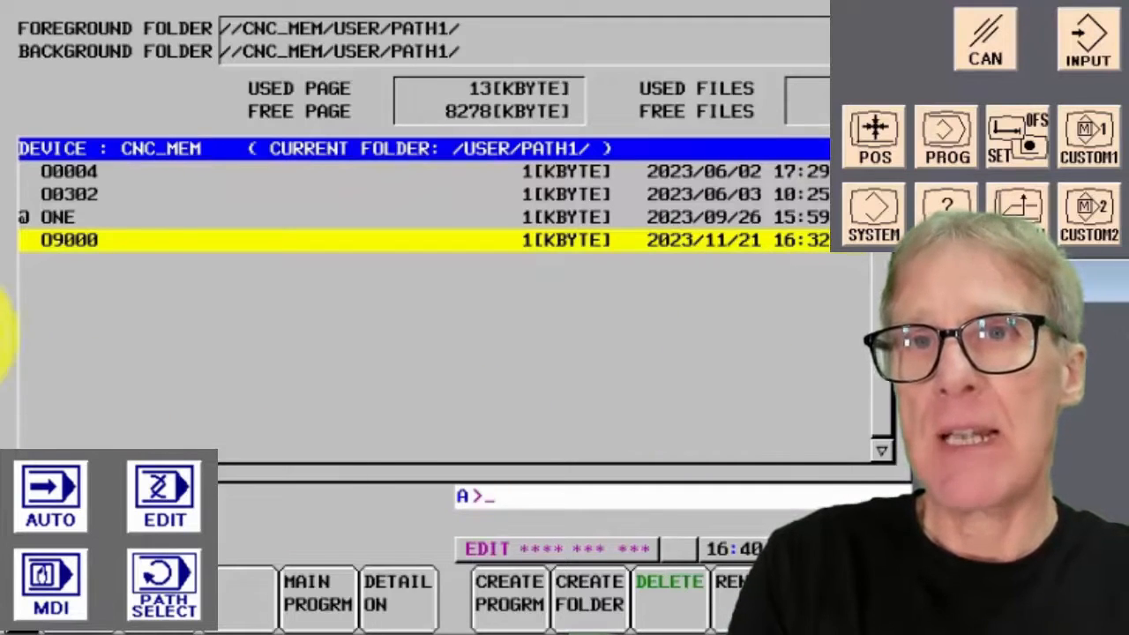
- Set PARAMETER WRITE to 1 on the handy setting page
{"action": "left_click", "coordinate": [50, 584]}
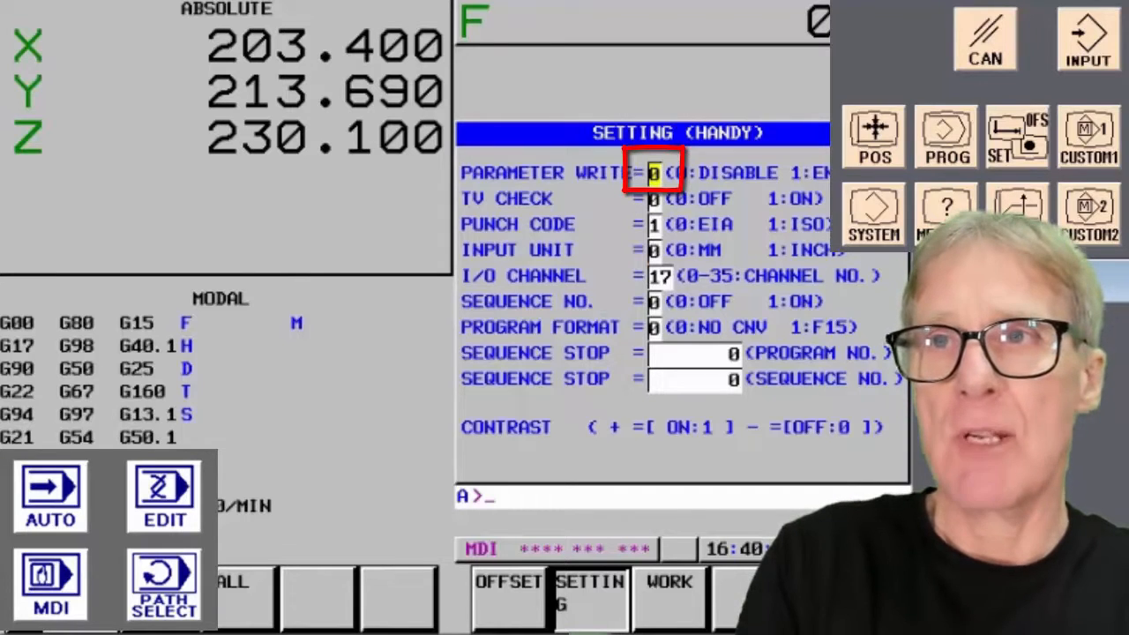
{"action": "type", "text": "1"}
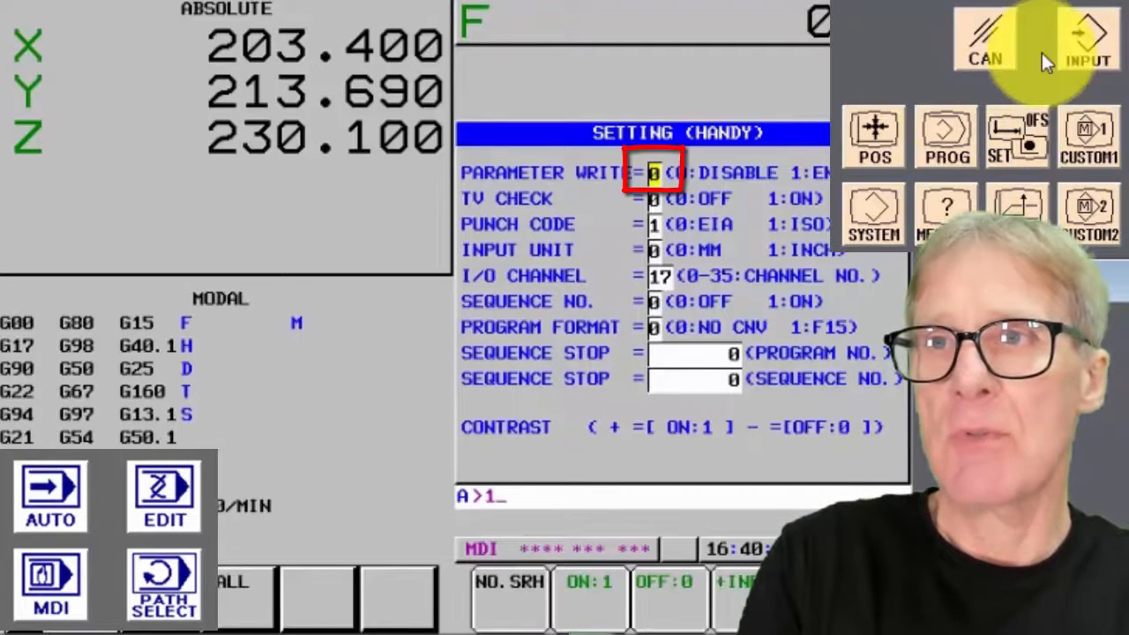
{"action": "left_click", "coordinate": [1089, 38]}
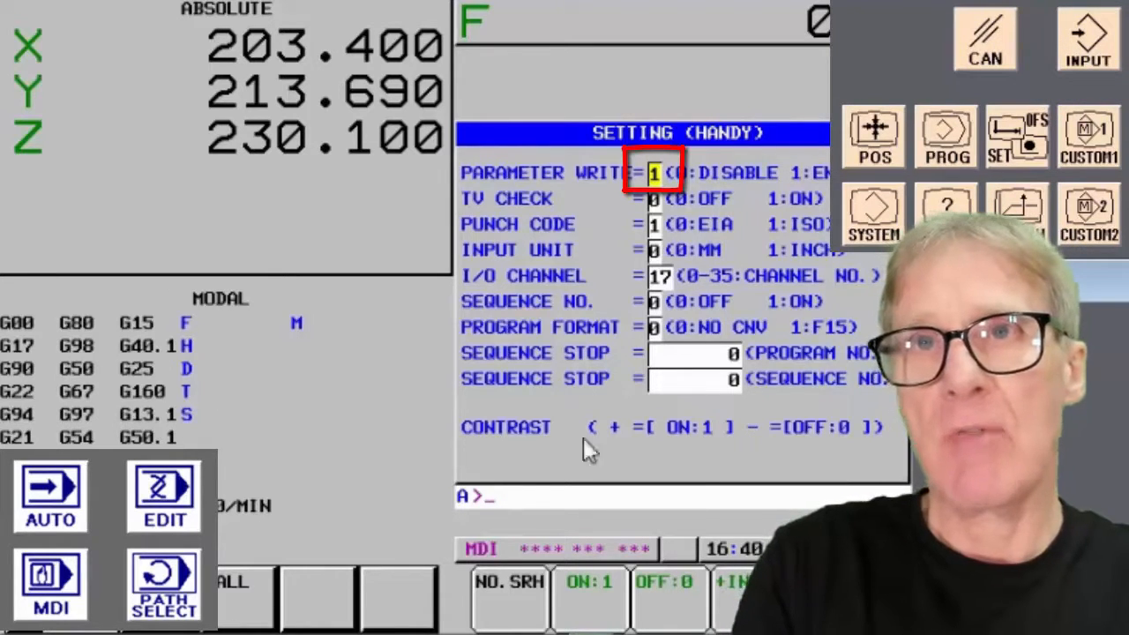
{"action": "mouse_move", "coordinate": [503, 286]}
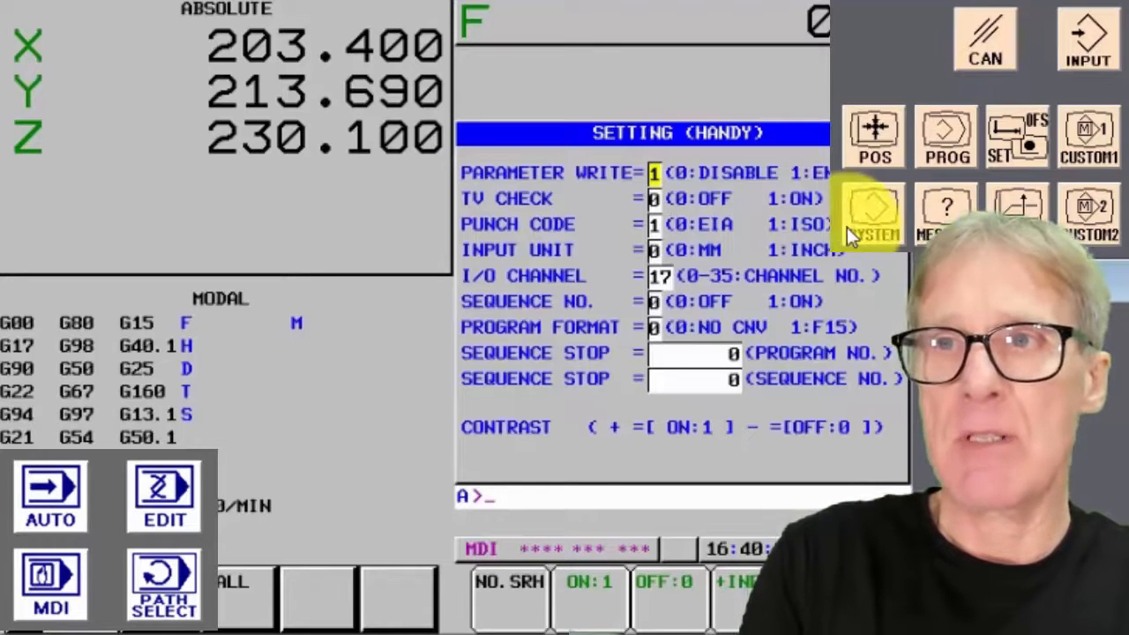
- Jump to system parameter 3202, whose NE9 bit reads 1
{"action": "left_click", "coordinate": [873, 211]}
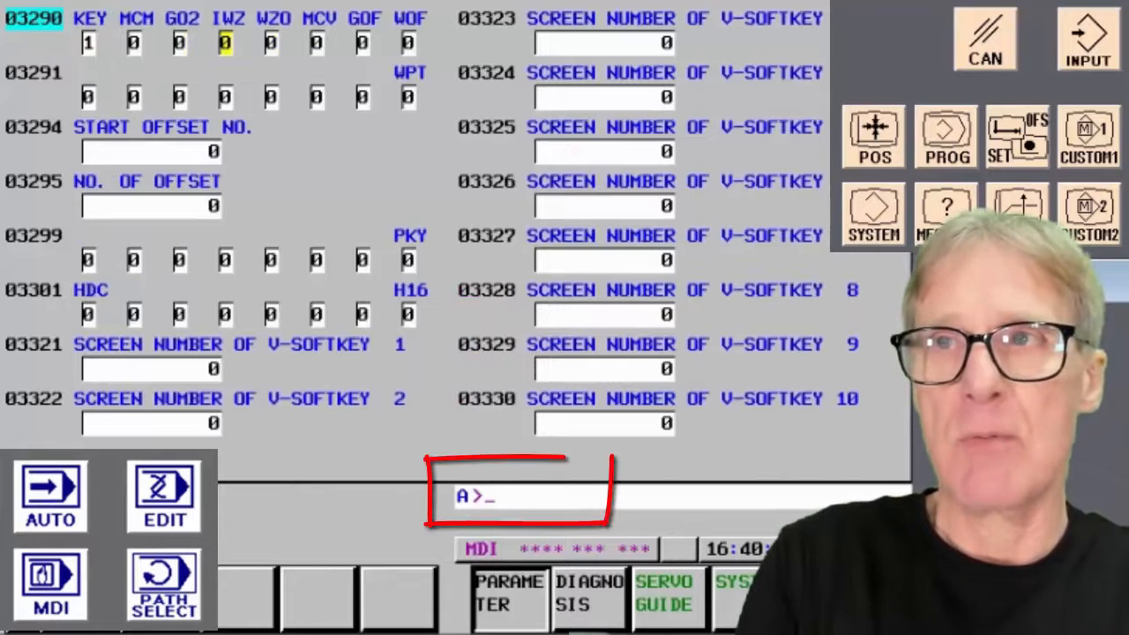
{"action": "type", "text": "32"}
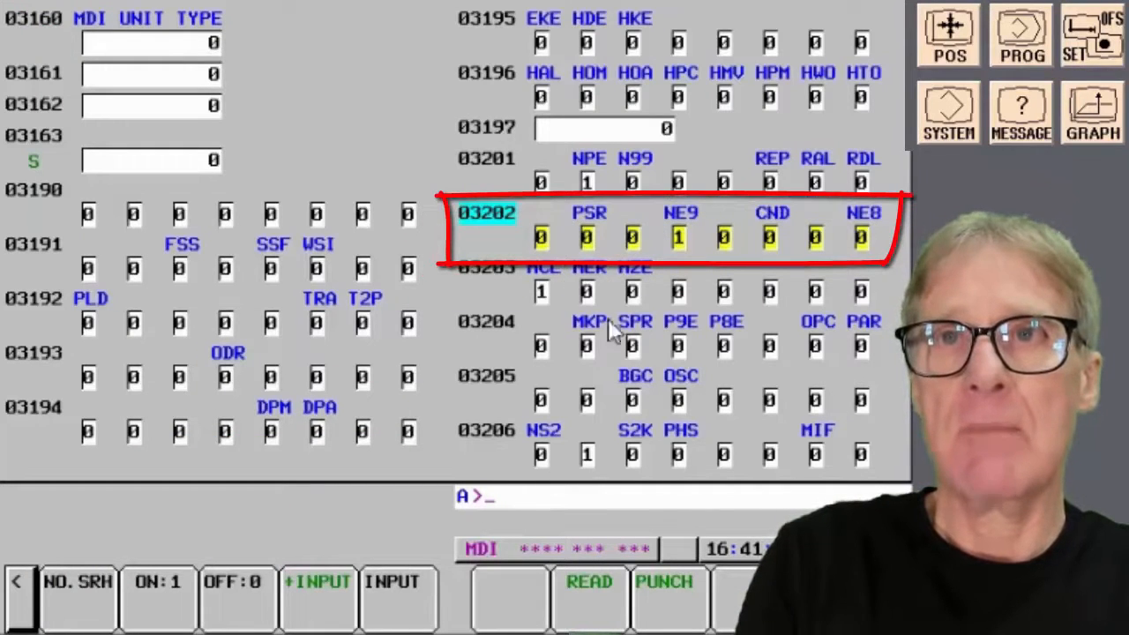
{"action": "mouse_move", "coordinate": [808, 268]}
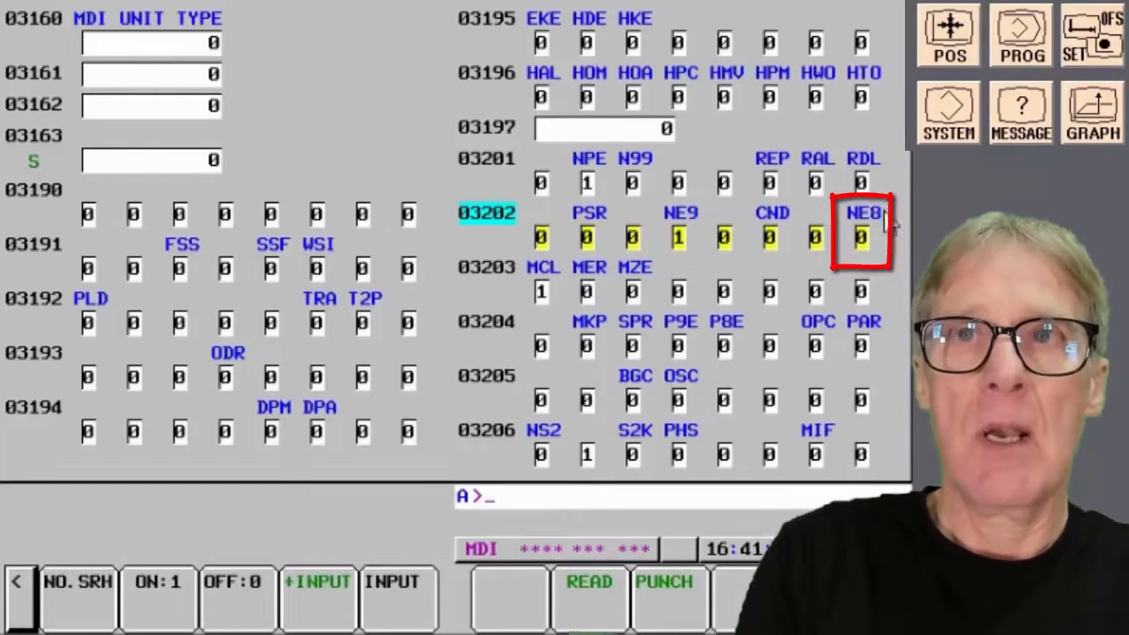
{"action": "mouse_move", "coordinate": [882, 215]}
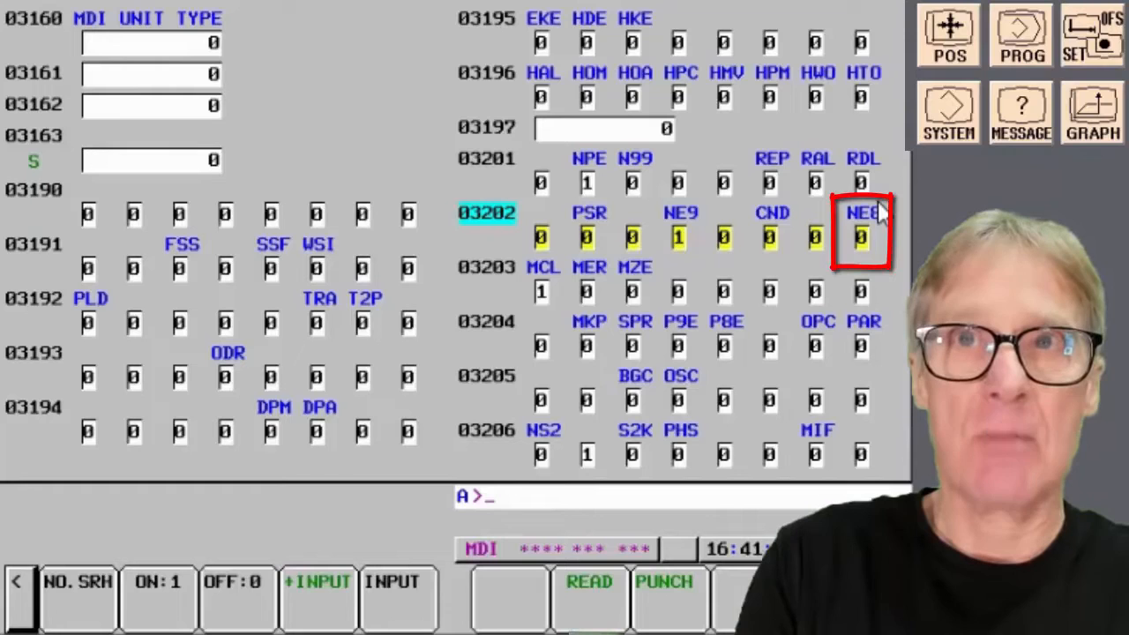
{"action": "mouse_move", "coordinate": [882, 212]}
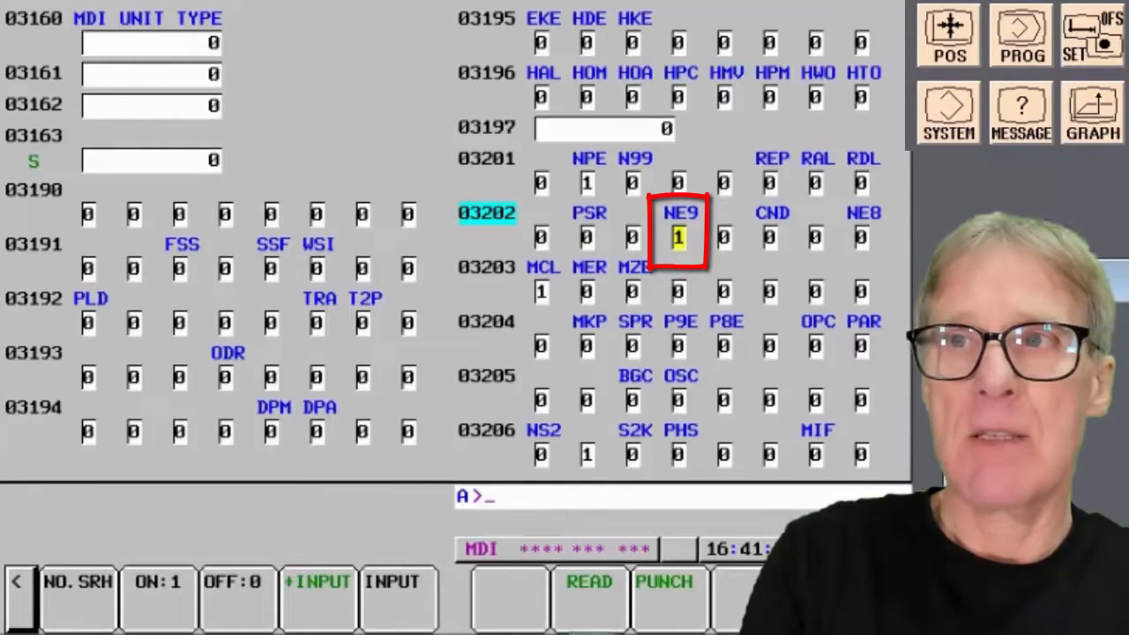
{"action": "type", "text": "0"}
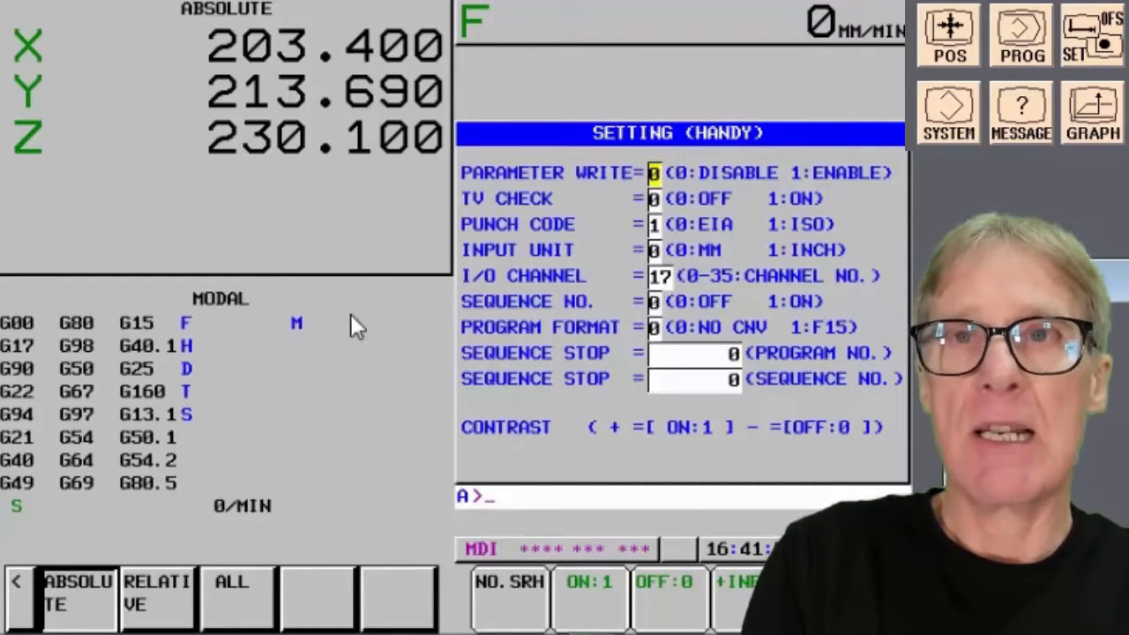
{"action": "mouse_move", "coordinate": [696, 480]}
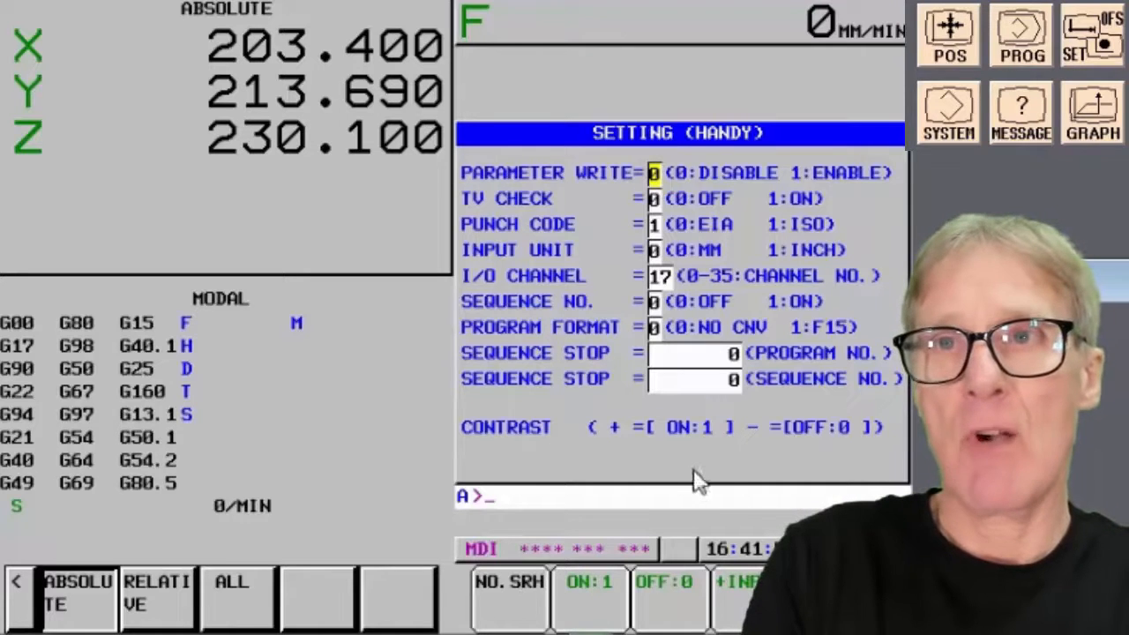
- Return to the CNC_MEM /USER/PATH1/ folder listing showing O9000 and ONE
{"action": "left_click", "coordinate": [1019, 36]}
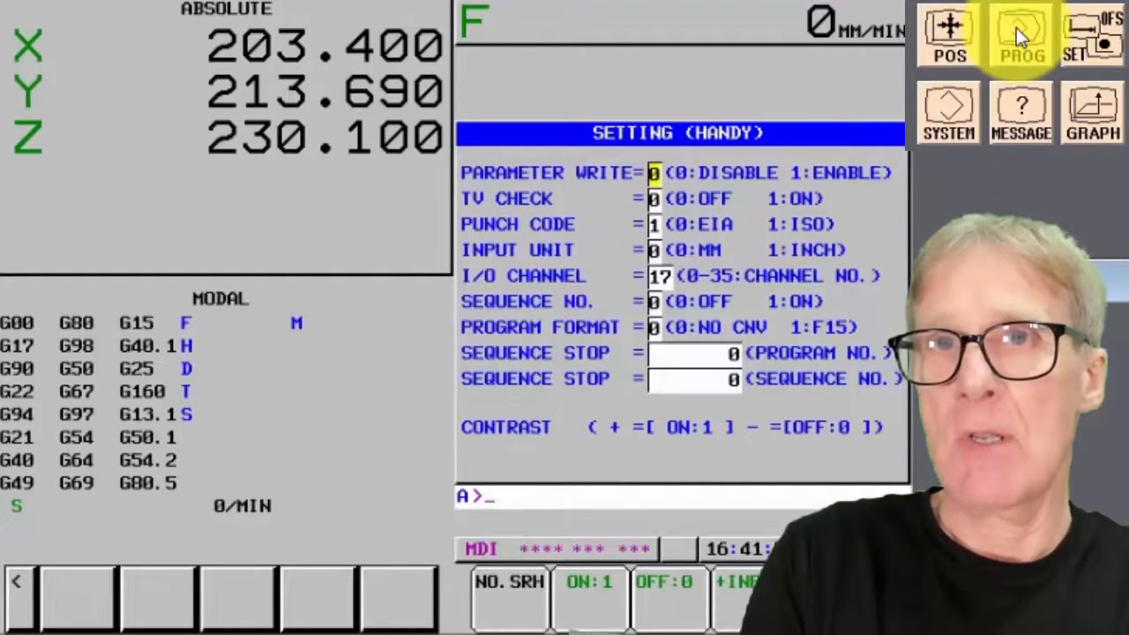
{"action": "left_click", "coordinate": [1020, 35]}
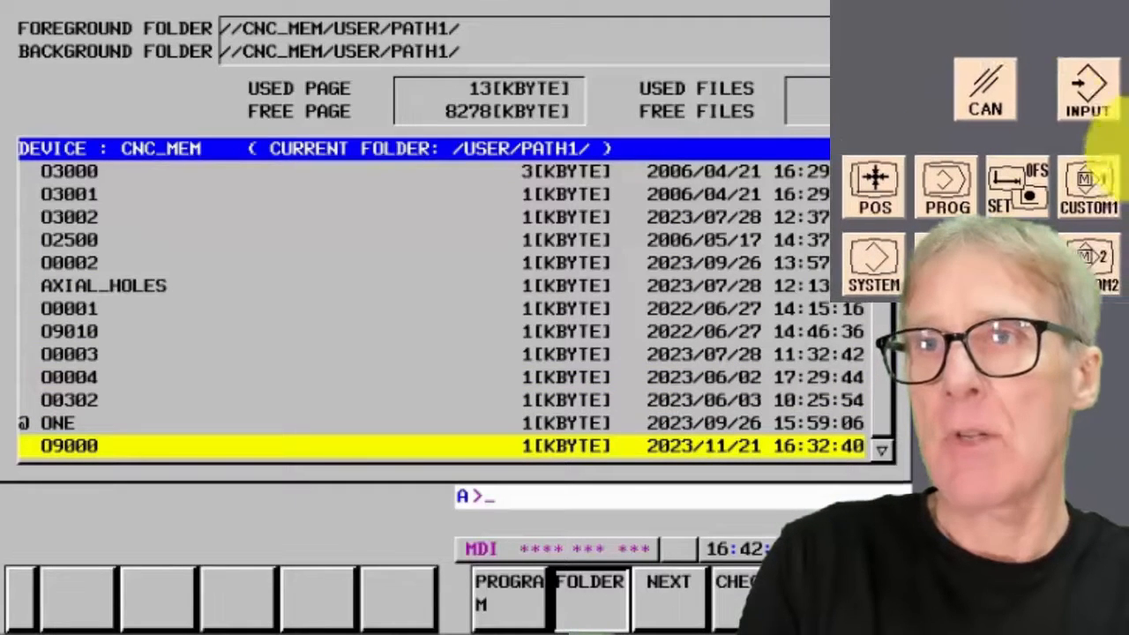
- Start BG-EDIT on O9000 to show its G40 G80 G90 and M99 lines
{"action": "left_click", "coordinate": [1088, 88]}
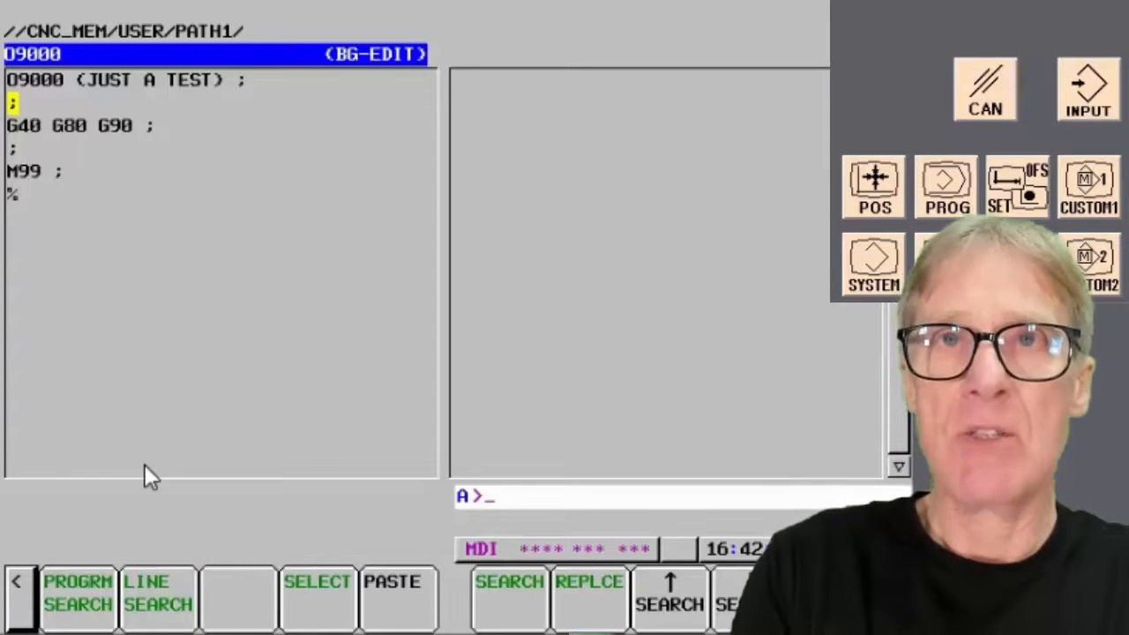
{"action": "mouse_move", "coordinate": [303, 441]}
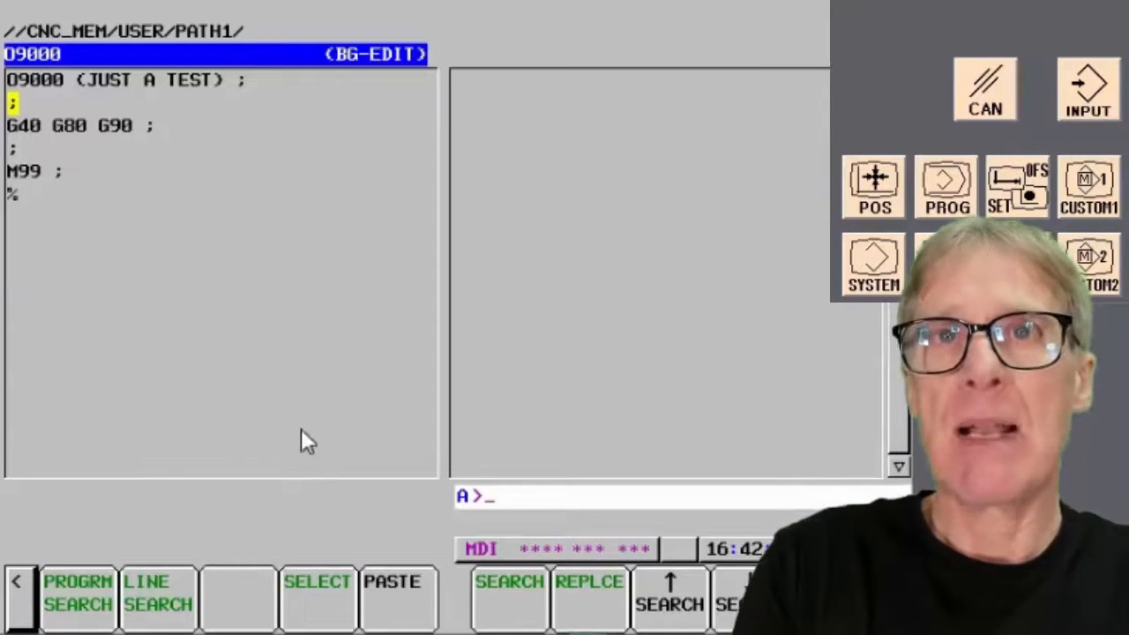
{"action": "mouse_move", "coordinate": [297, 414]}
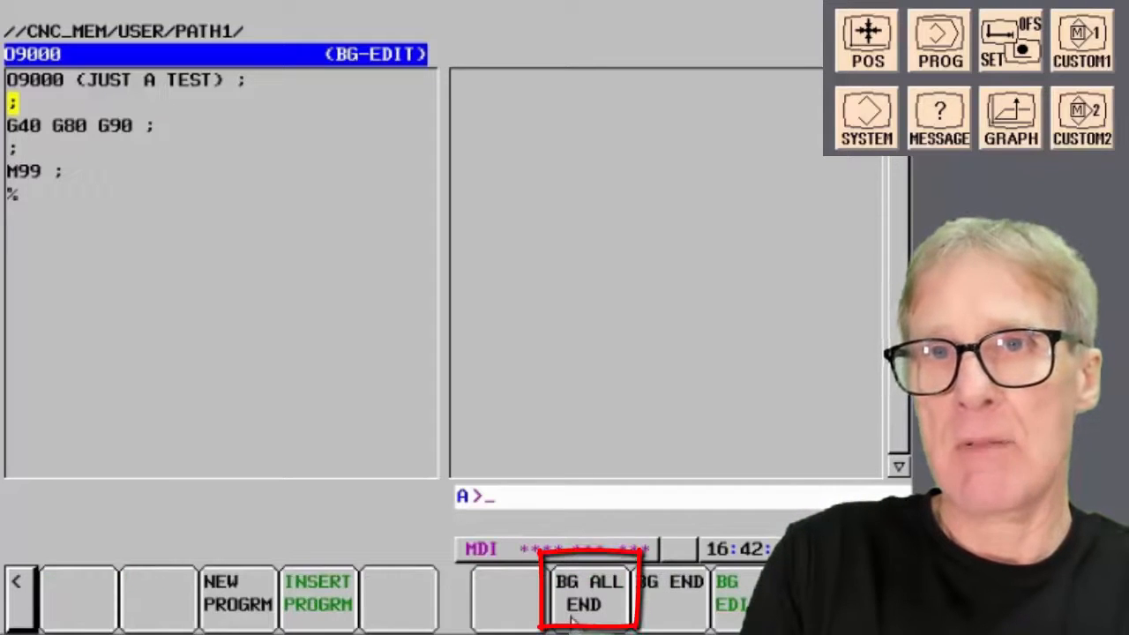
- End all background editing, set PARAMETER WRITE to 1, and go to the system parameter screens
{"action": "left_click", "coordinate": [589, 596]}
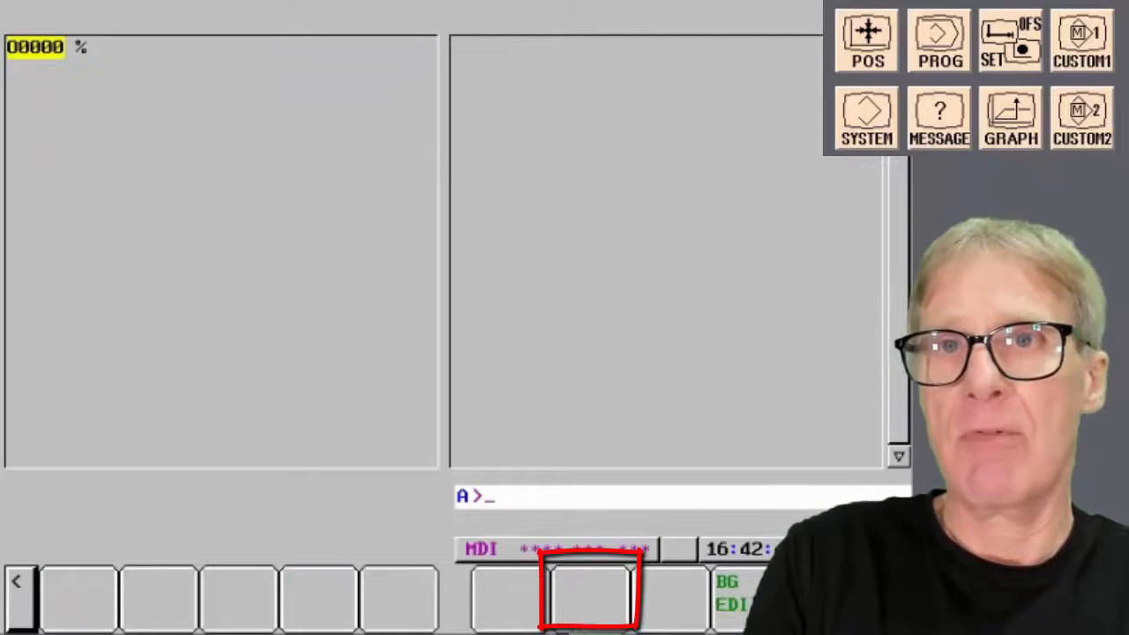
{"action": "left_click", "coordinate": [867, 118]}
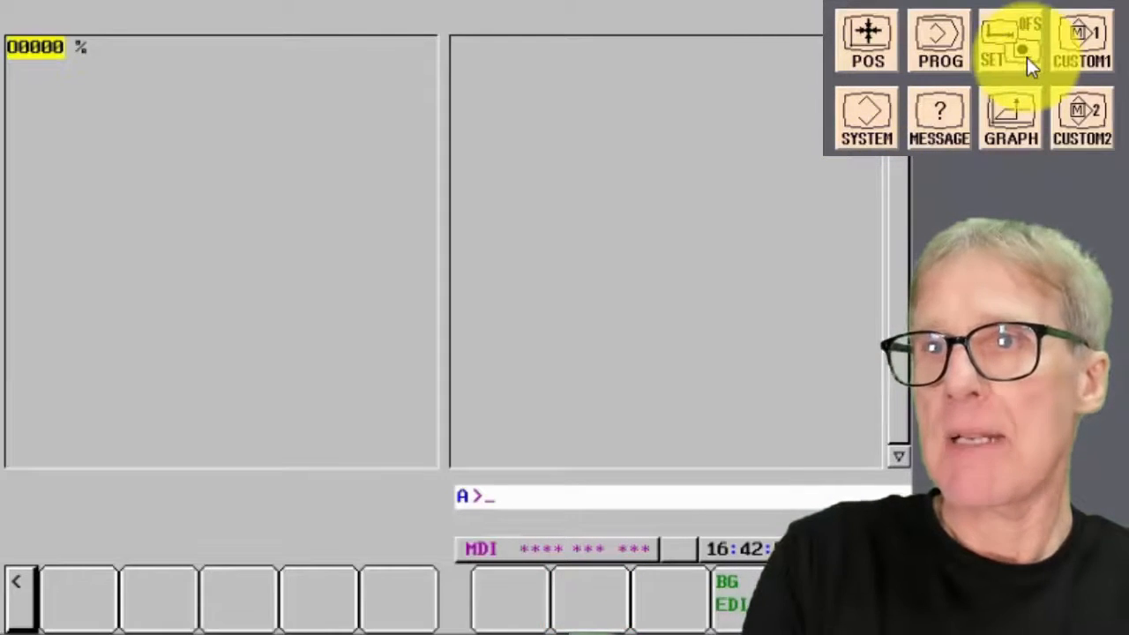
{"action": "left_click", "coordinate": [992, 39]}
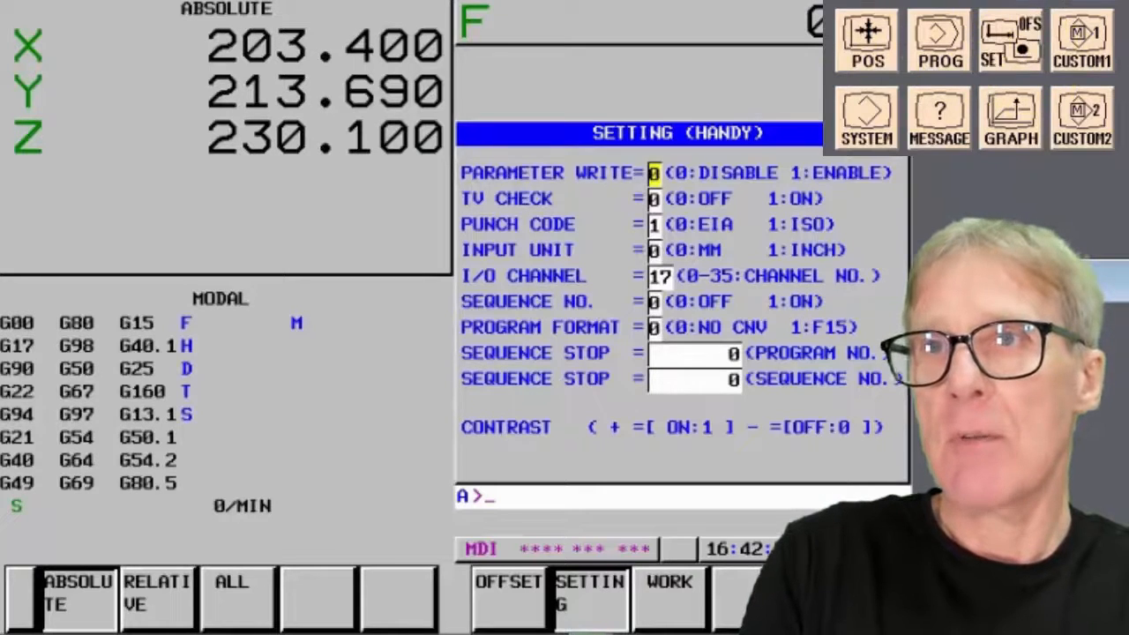
{"action": "type", "text": "1"}
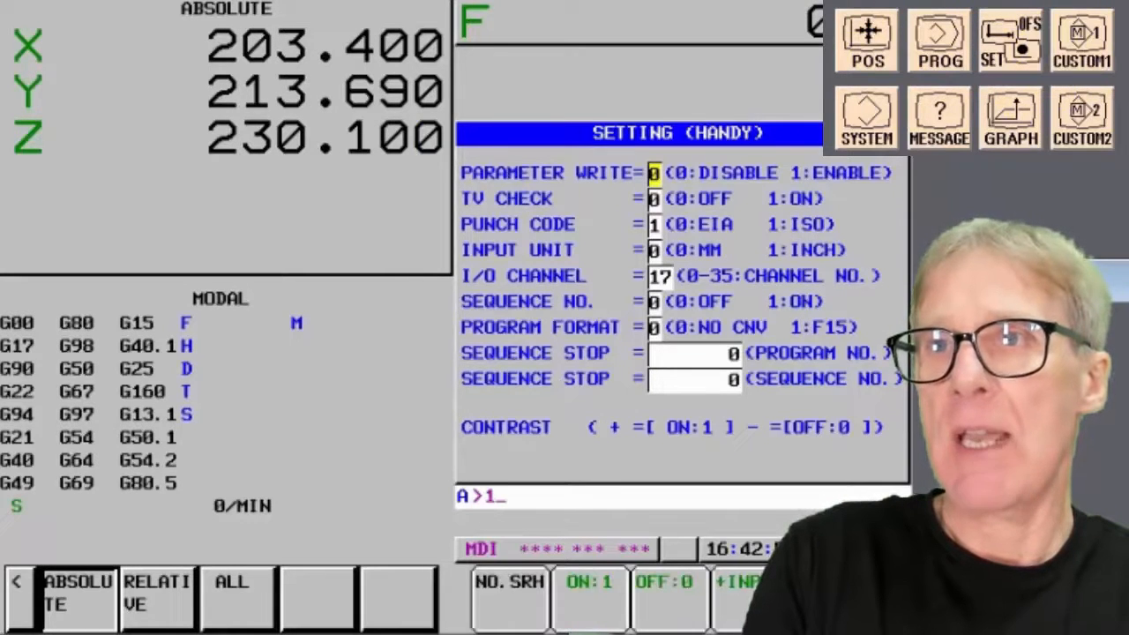
{"action": "key", "text": "enter"}
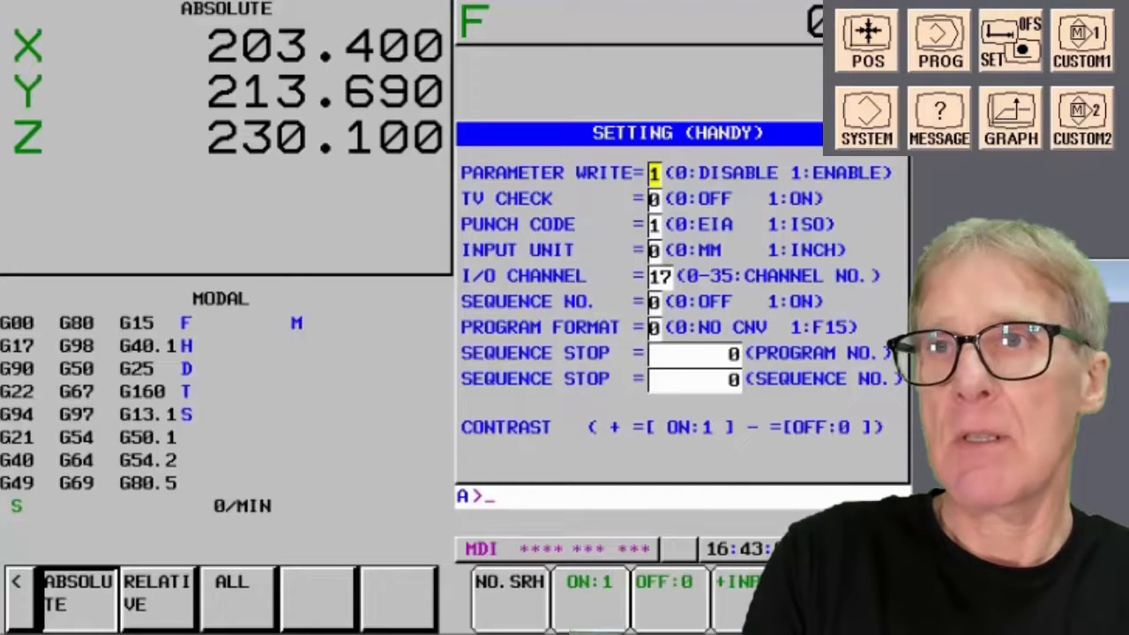
{"action": "left_click", "coordinate": [866, 116]}
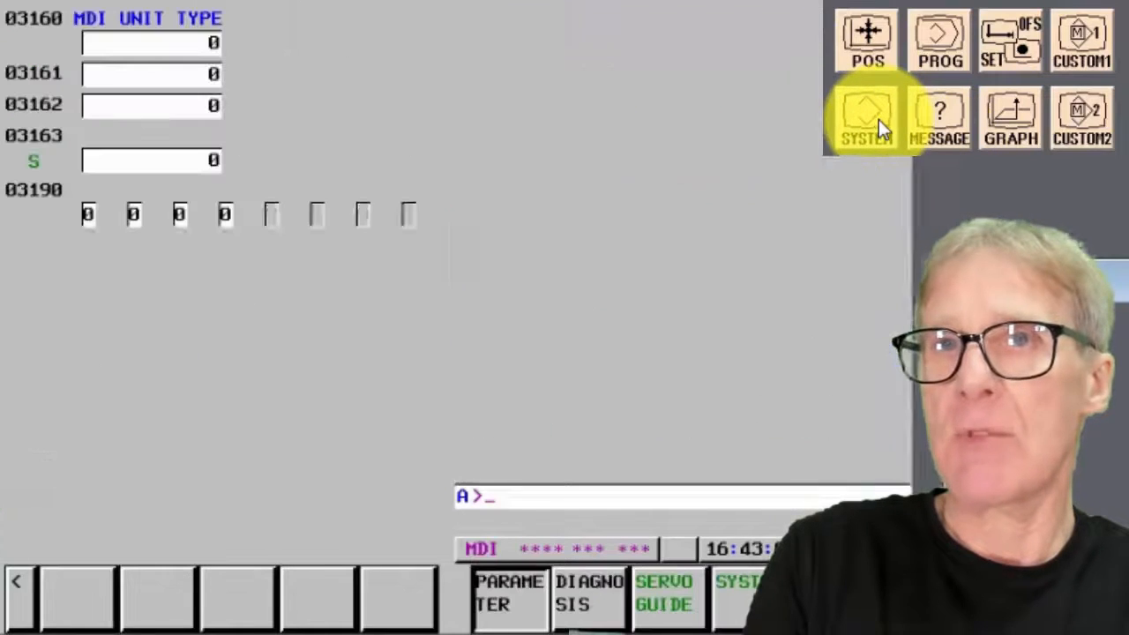
- Set bit NE9 of parameter 3202 to 1
{"action": "left_click", "coordinate": [866, 116]}
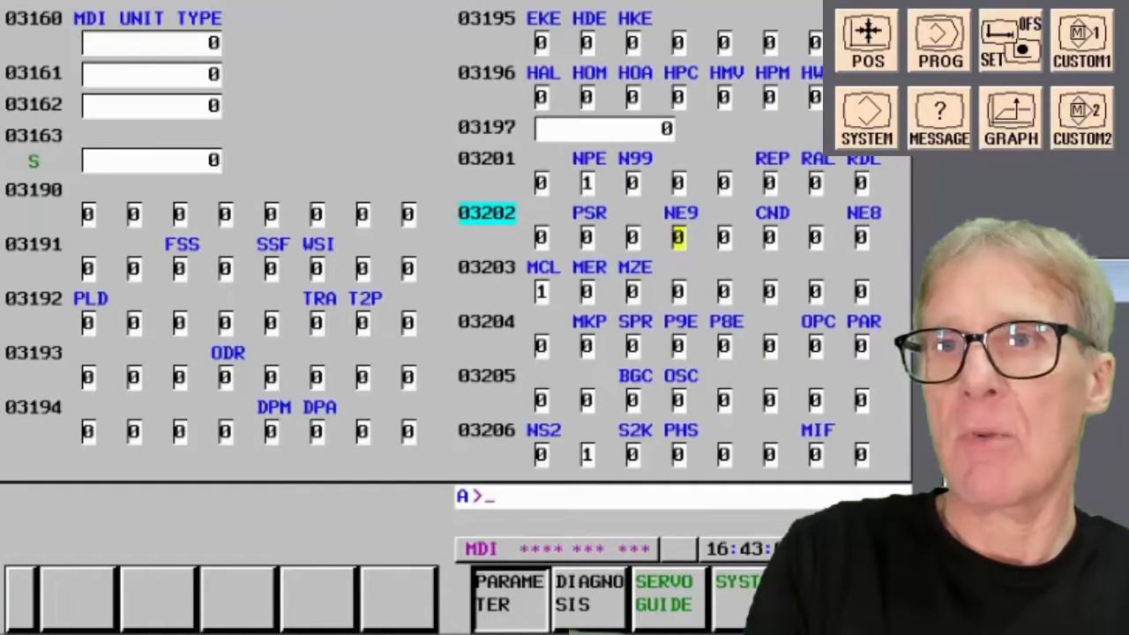
{"action": "scroll", "scroll_direction": "down", "scroll_amount": 3}
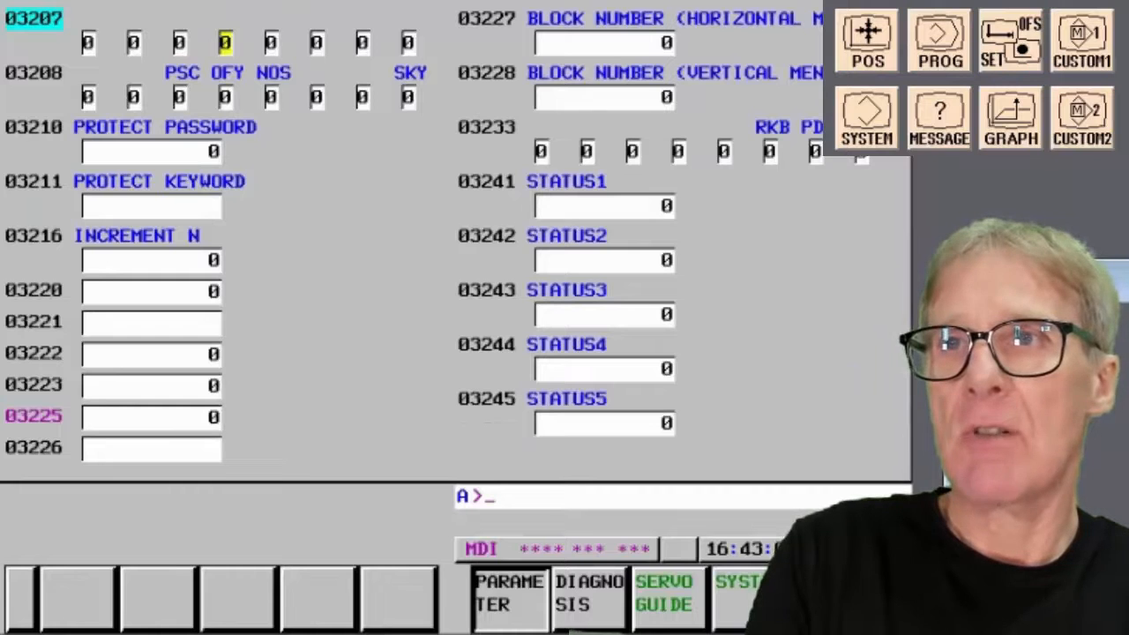
{"action": "type", "text": "320"}
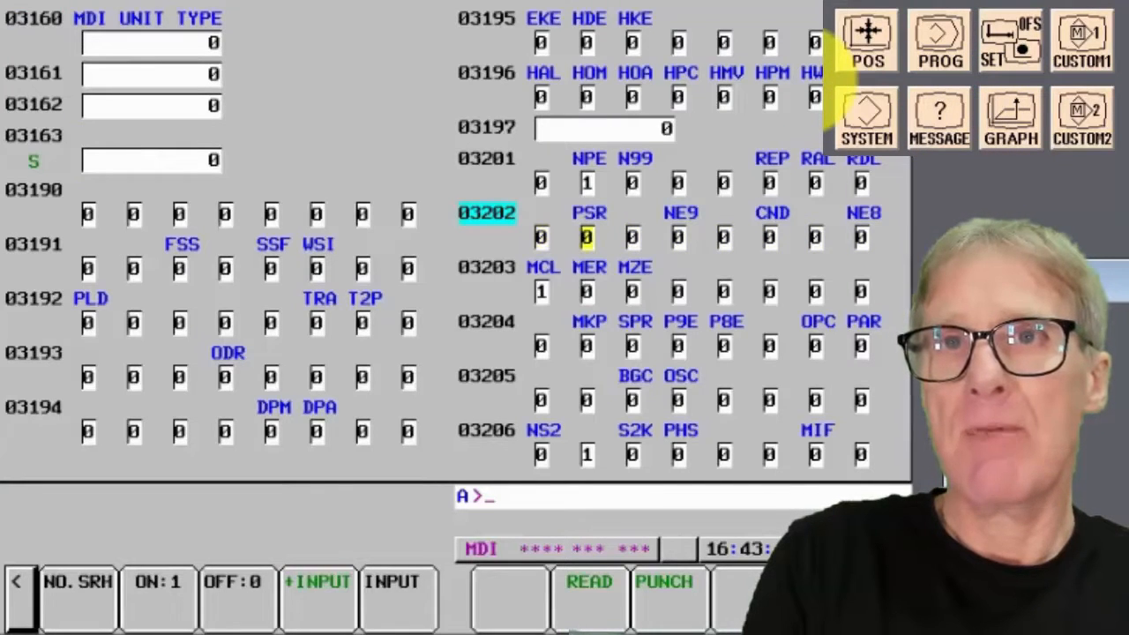
{"action": "left_click", "coordinate": [679, 236]}
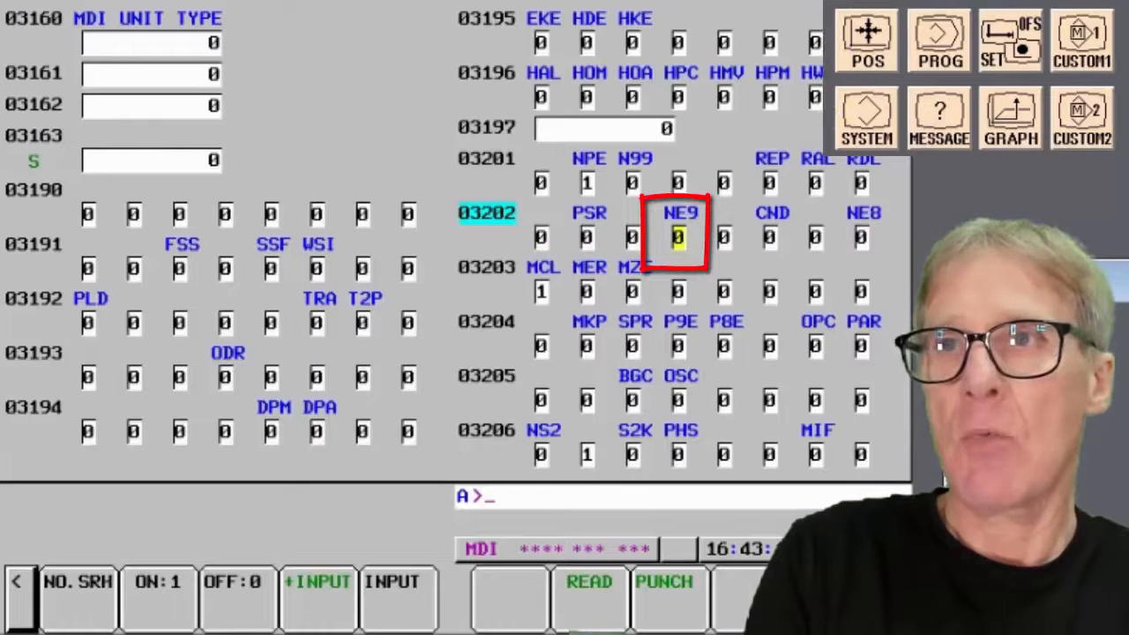
{"action": "type", "text": "1"}
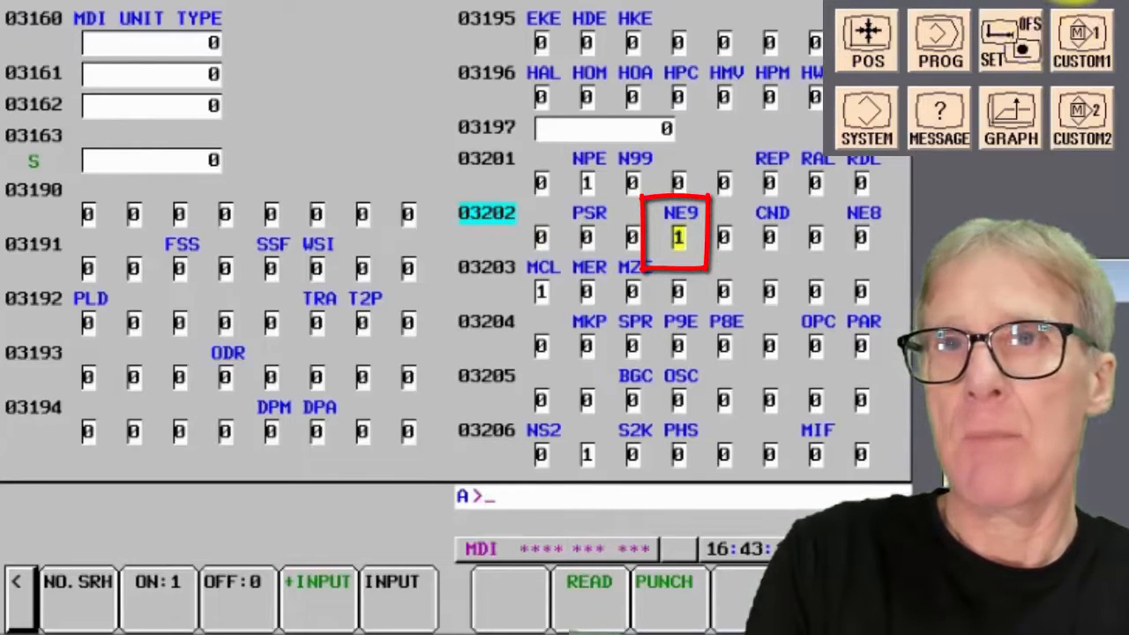
- Set PARAMETER WRITE back to 0 and return to the program screen
{"action": "left_click", "coordinate": [1011, 39]}
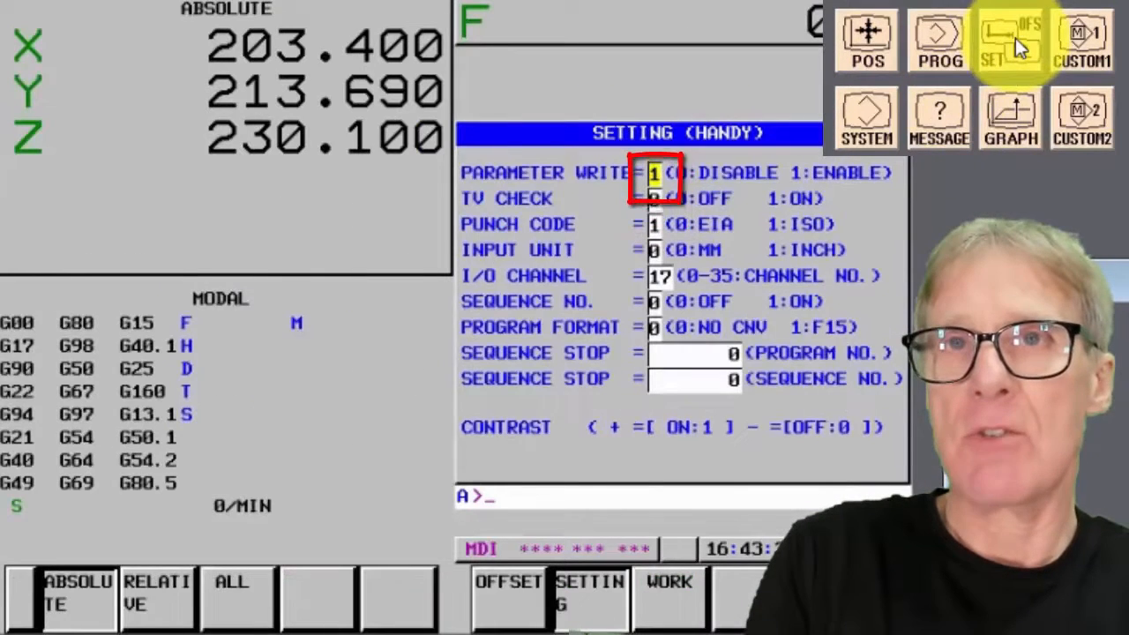
{"action": "type", "text": "0"}
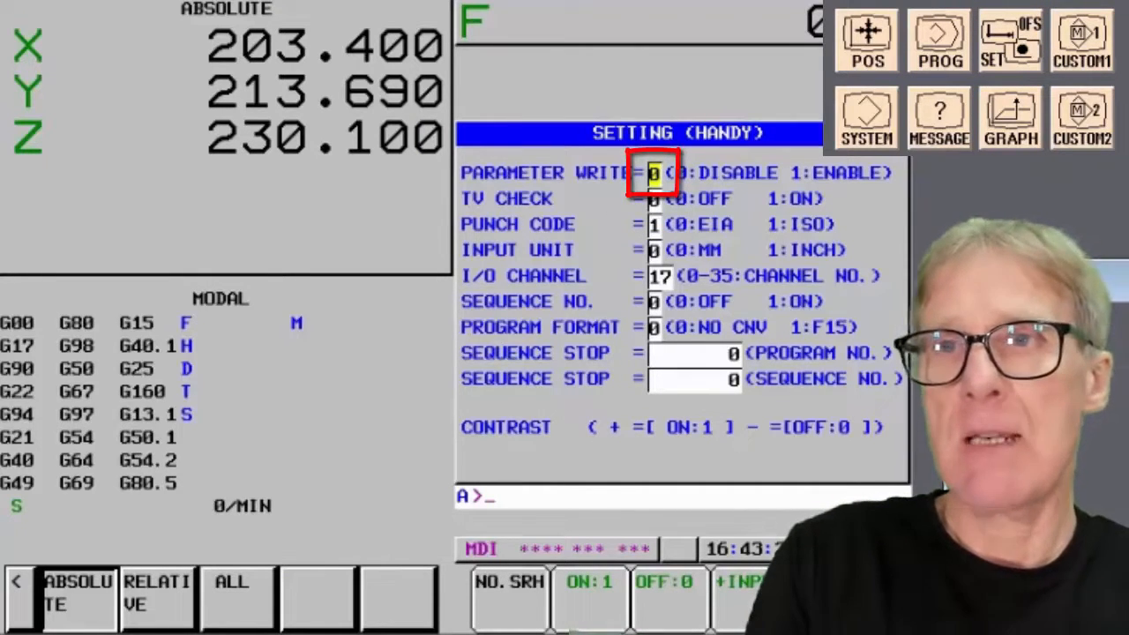
{"action": "left_click", "coordinate": [939, 38]}
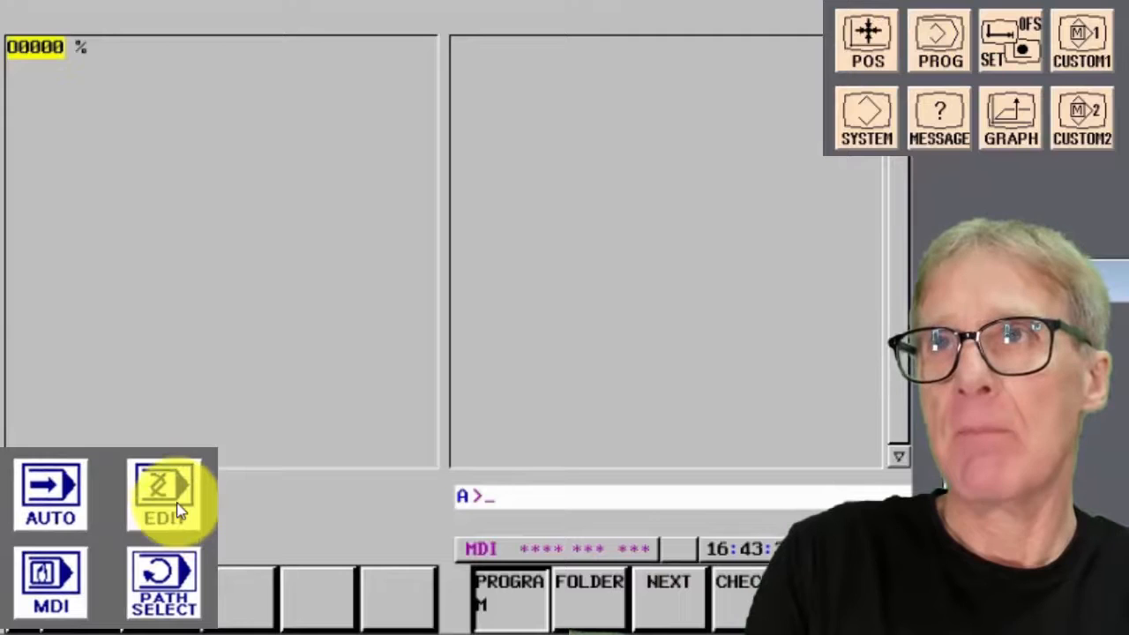
- In EDIT mode, attempt to delete O9000 from the folder list to test its protection
{"action": "left_click", "coordinate": [162, 494]}
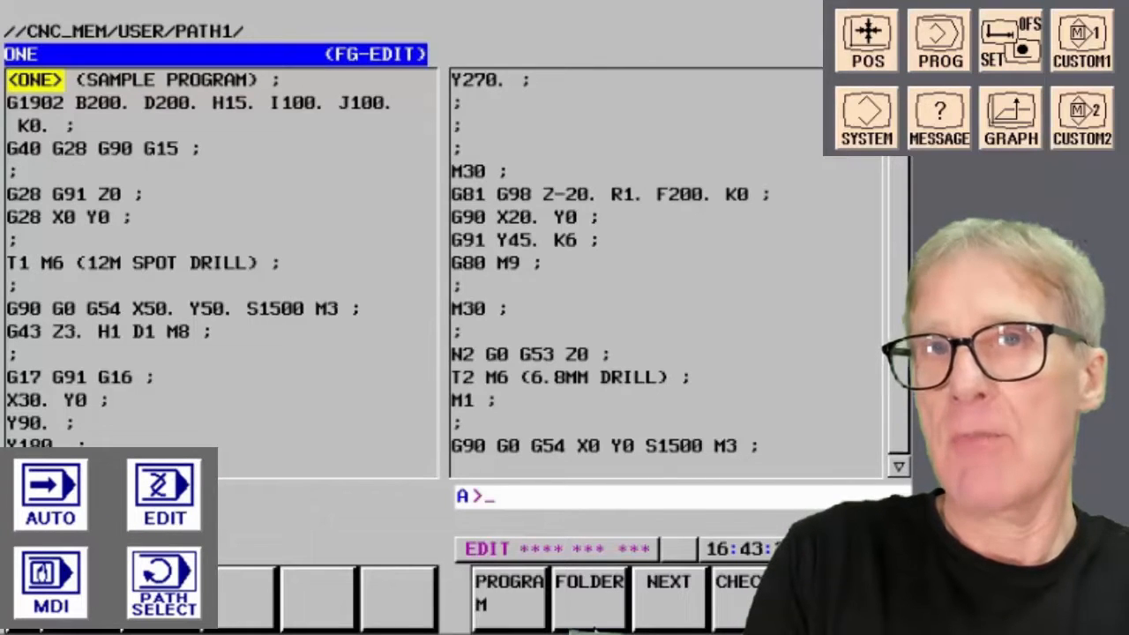
{"action": "left_click", "coordinate": [590, 591]}
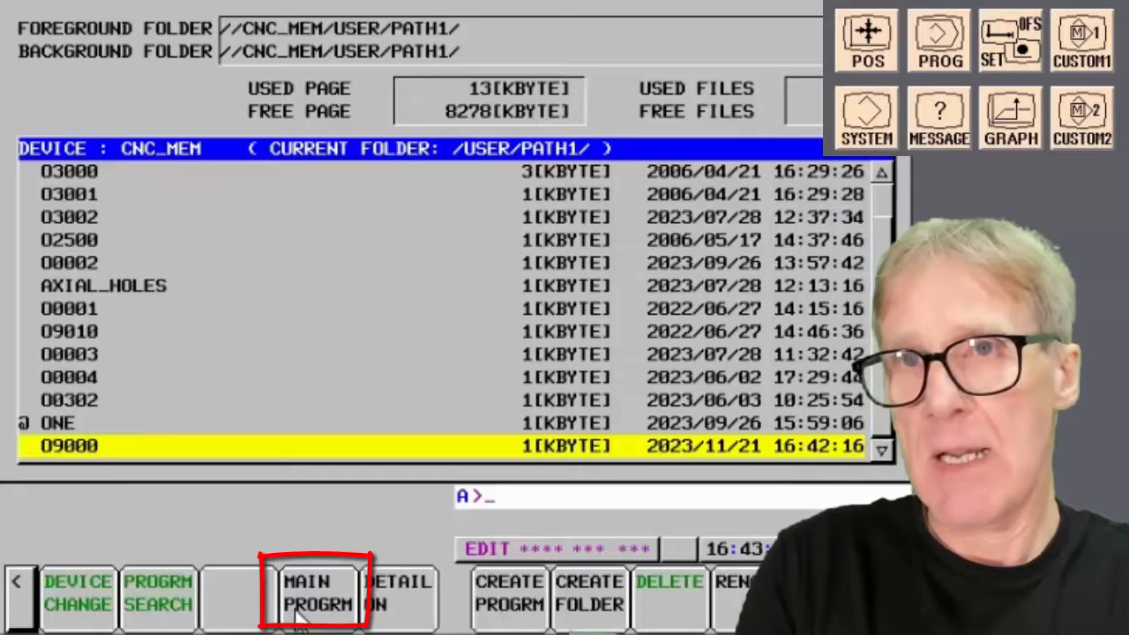
{"action": "left_click", "coordinate": [314, 593]}
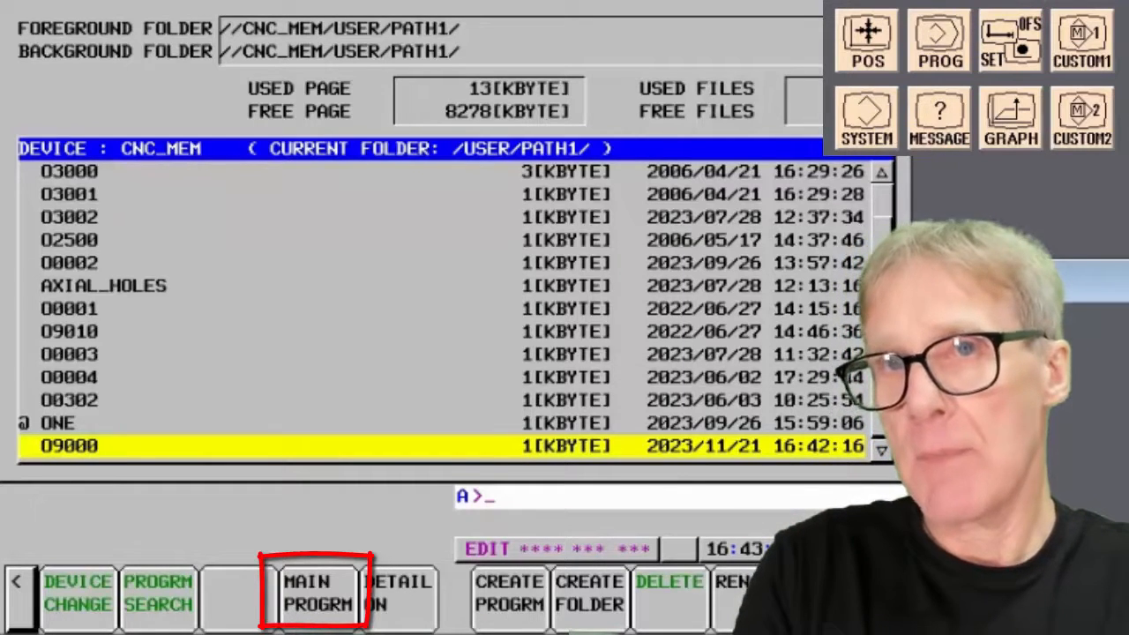
{"action": "left_click", "coordinate": [670, 591]}
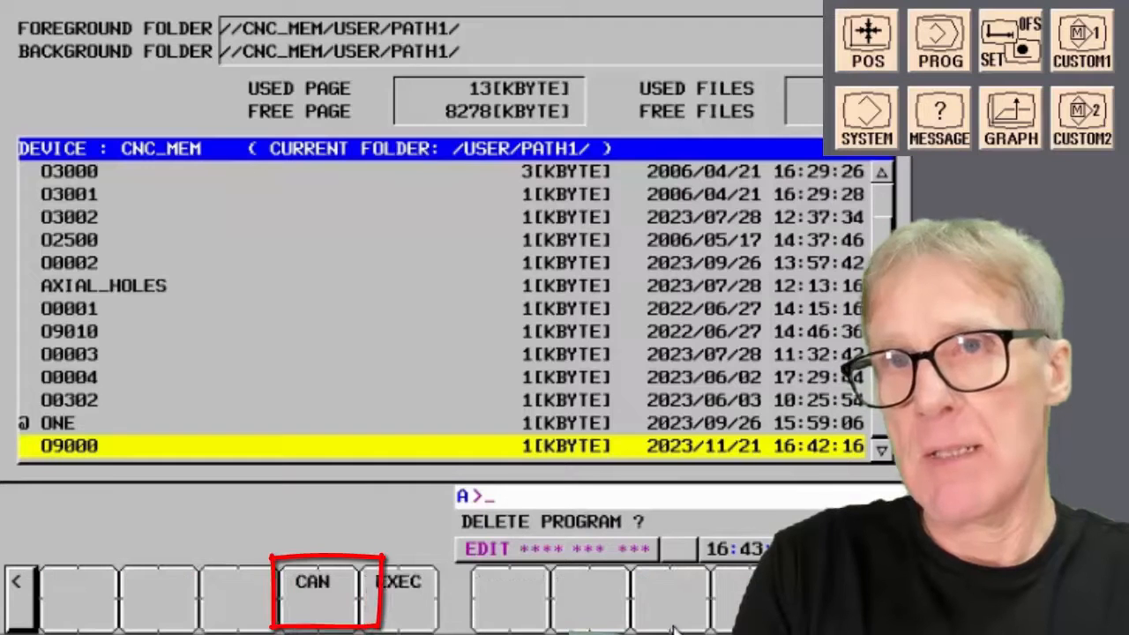